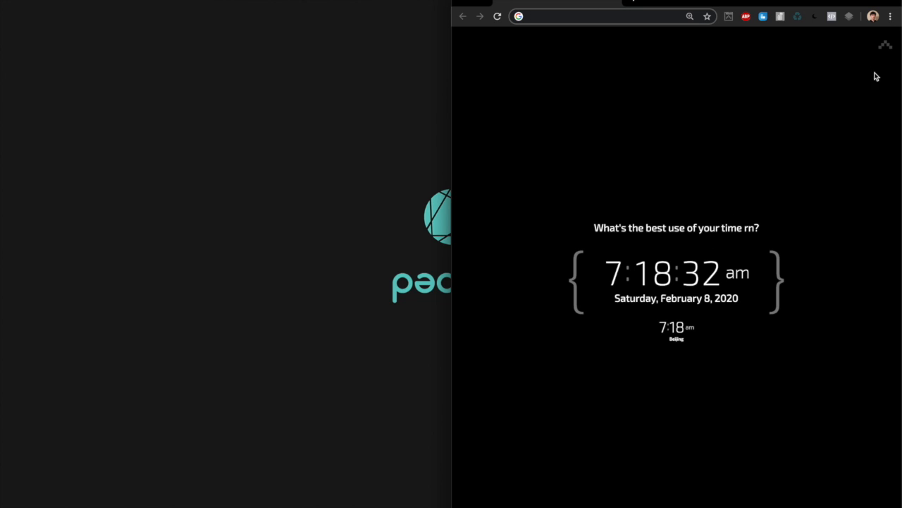
Step: Add a Chrome profile named Person A with the yellow origami dog avatar
click(872, 17)
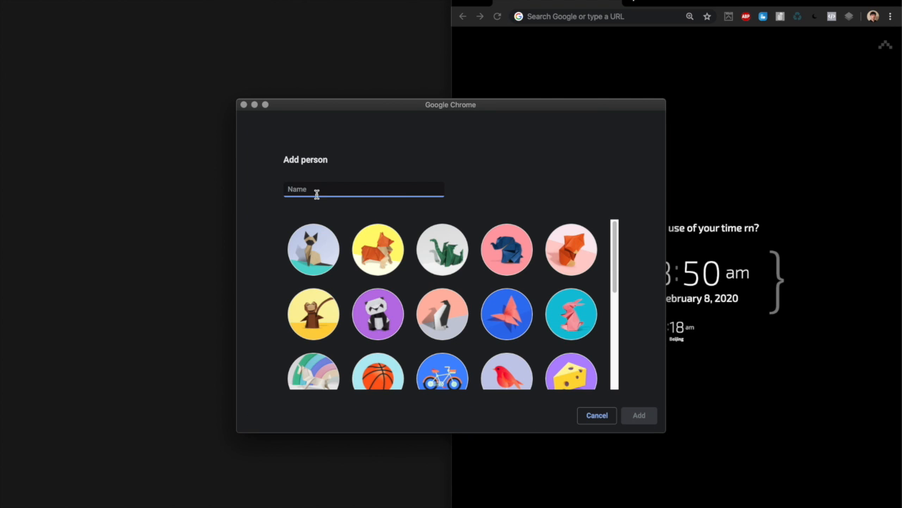
mouse_move(364, 207)
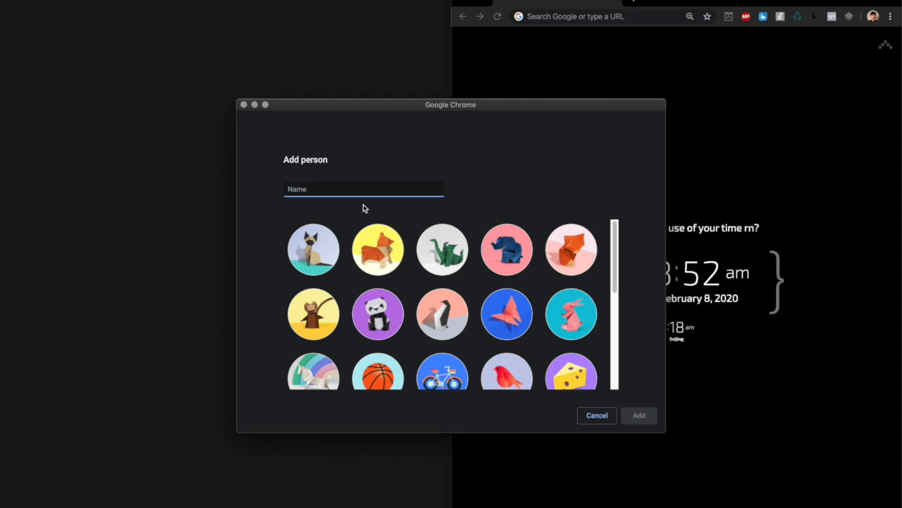
text(Person A)
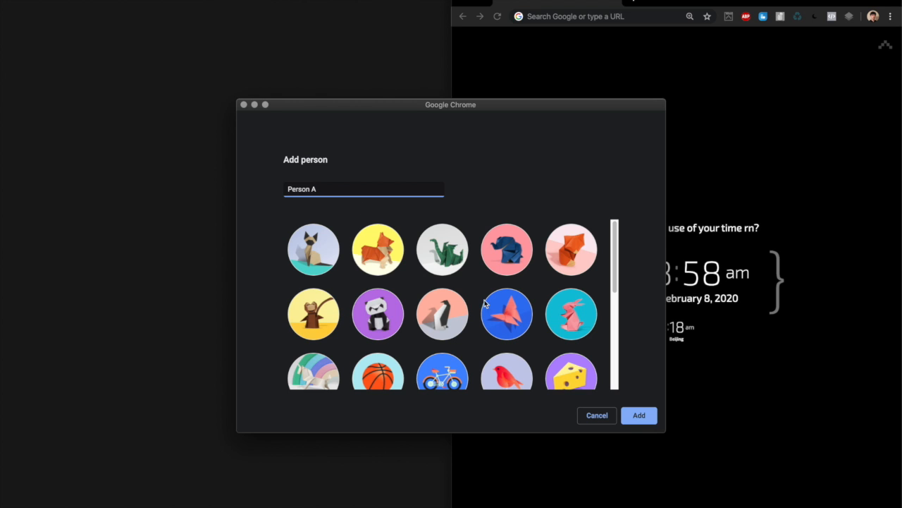
click(377, 249)
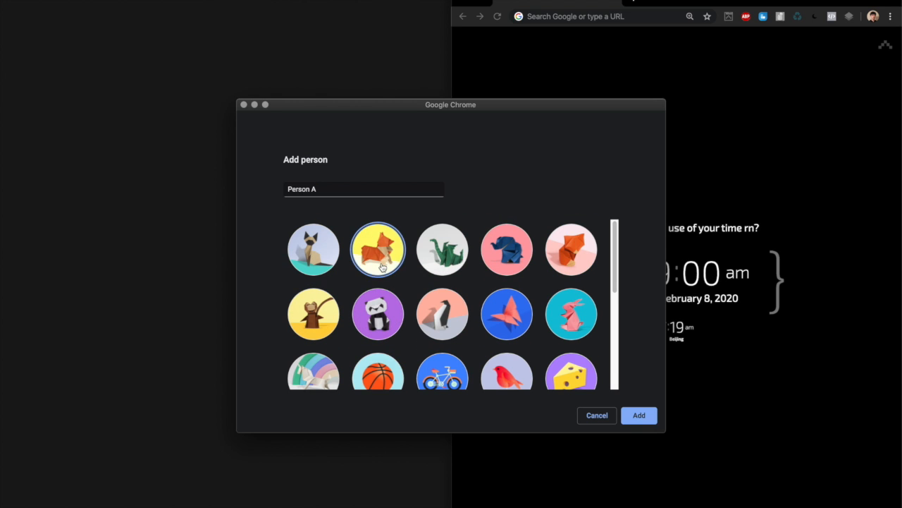
click(638, 415)
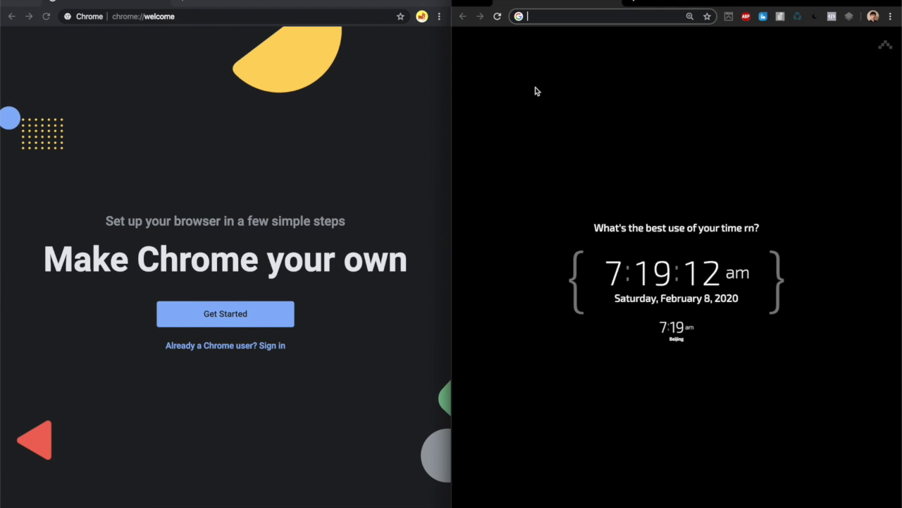
Step: Search for Proxy Helper and add it from the Chrome Web Store
text(proxy helpoer)
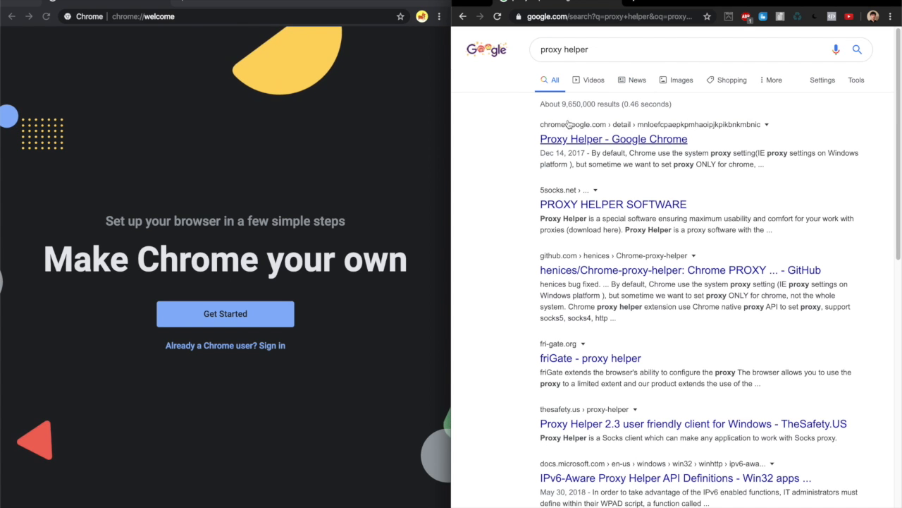
mouse_move(634, 155)
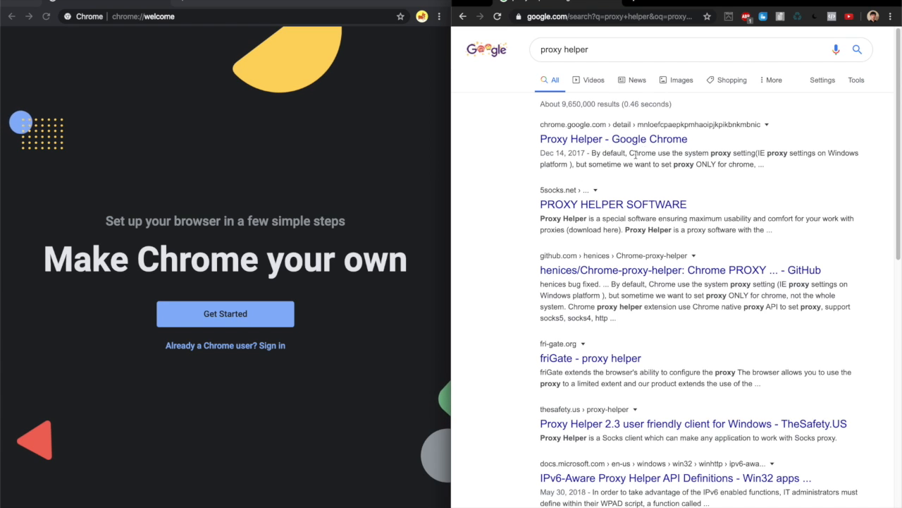
click(614, 139)
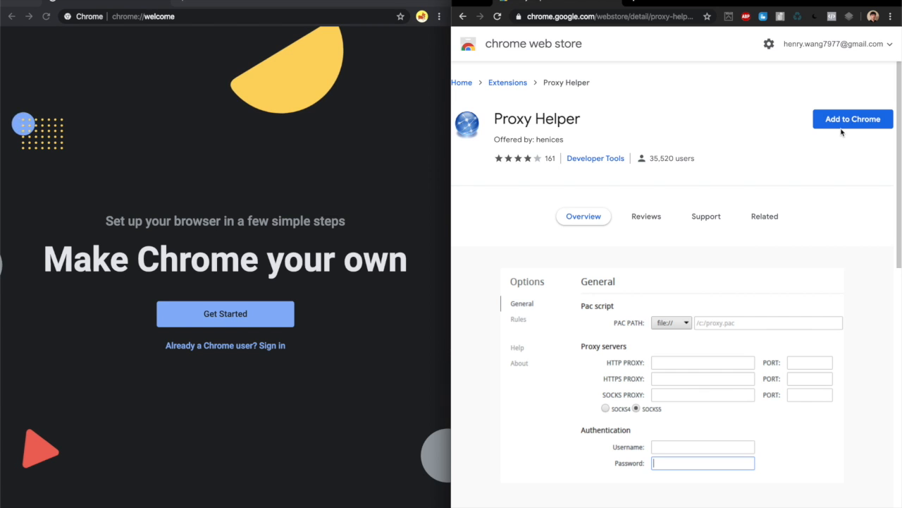
click(852, 118)
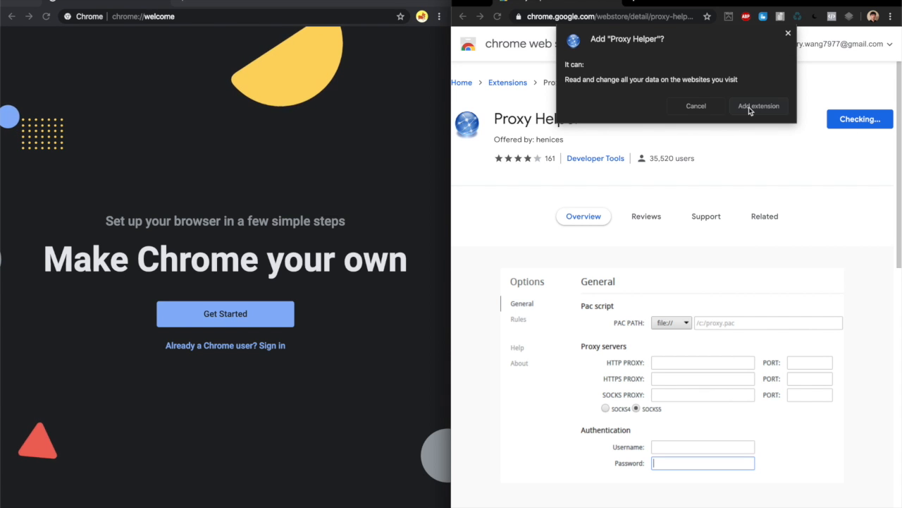
click(758, 106)
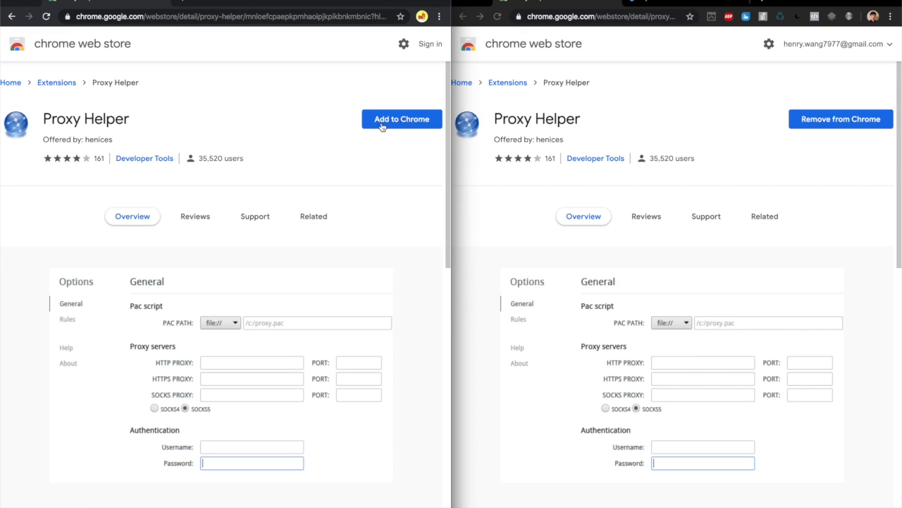
Step: Add Proxy Helper from the Web Store page in the Person A window
click(402, 118)
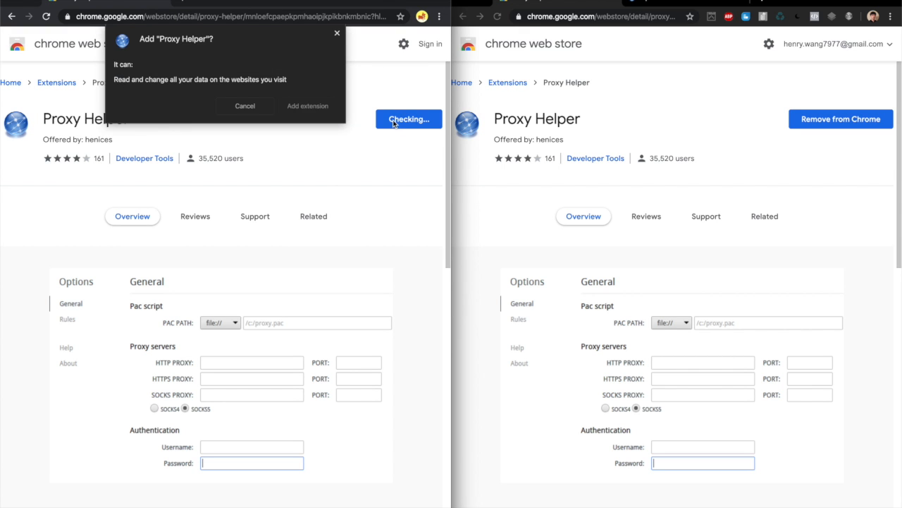
click(308, 105)
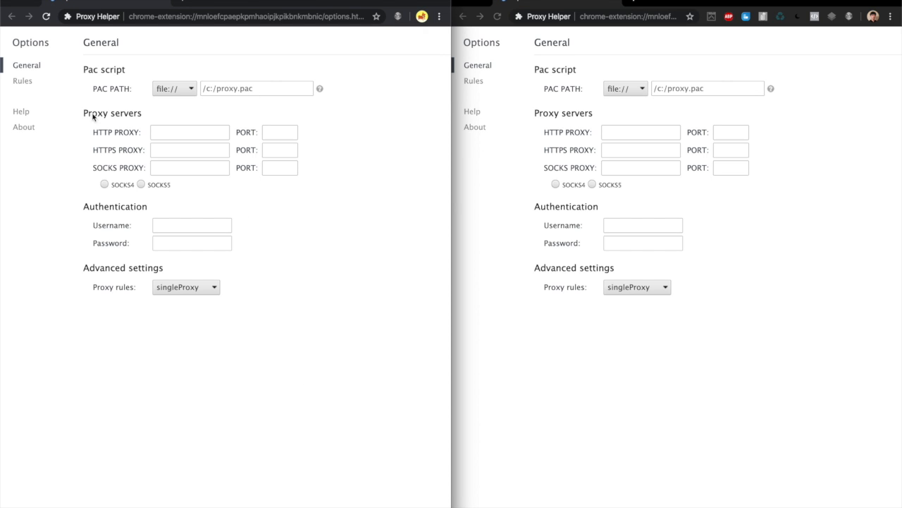
mouse_move(153, 127)
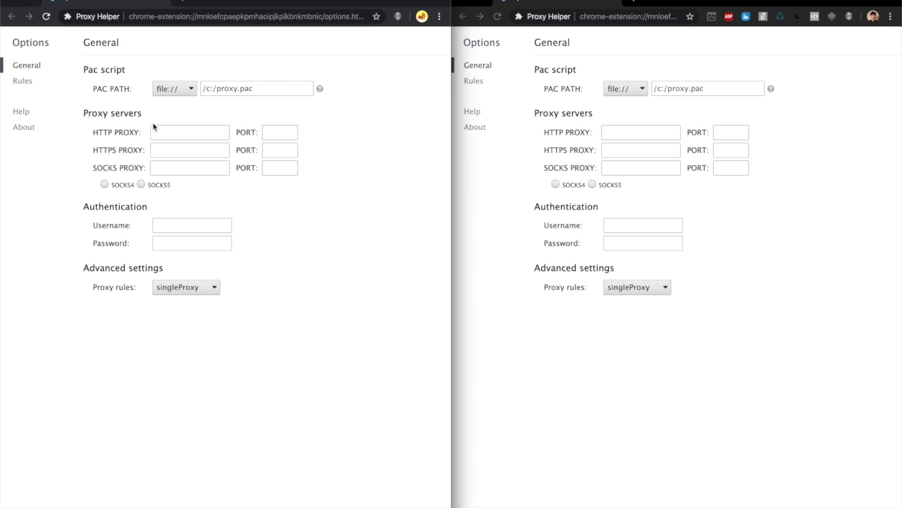
mouse_move(106, 195)
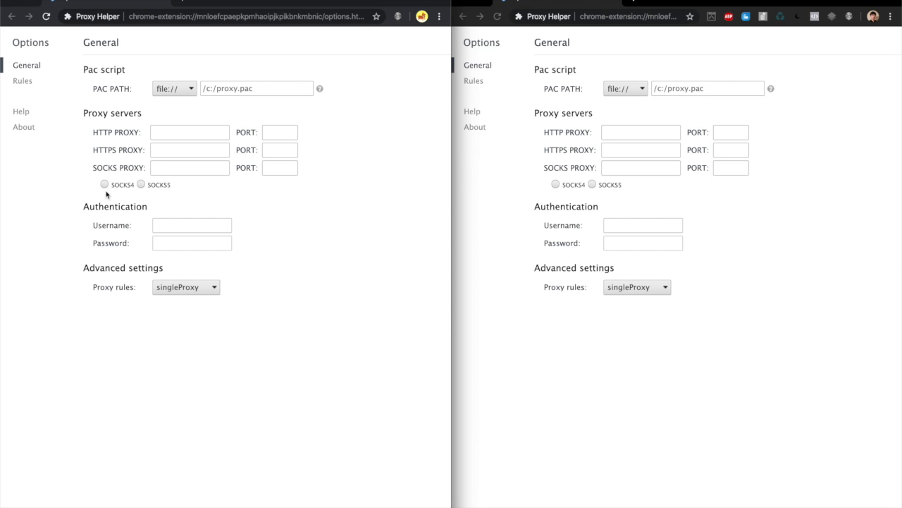
mouse_move(221, 307)
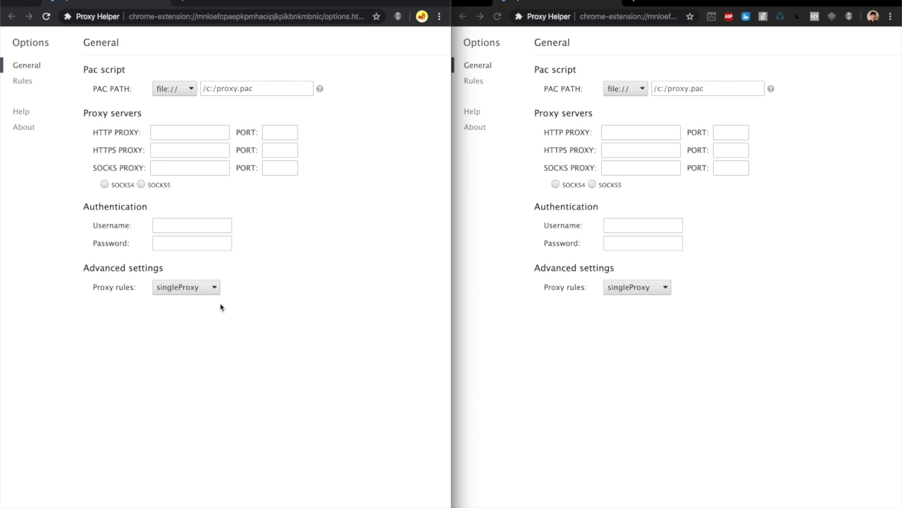
mouse_move(156, 64)
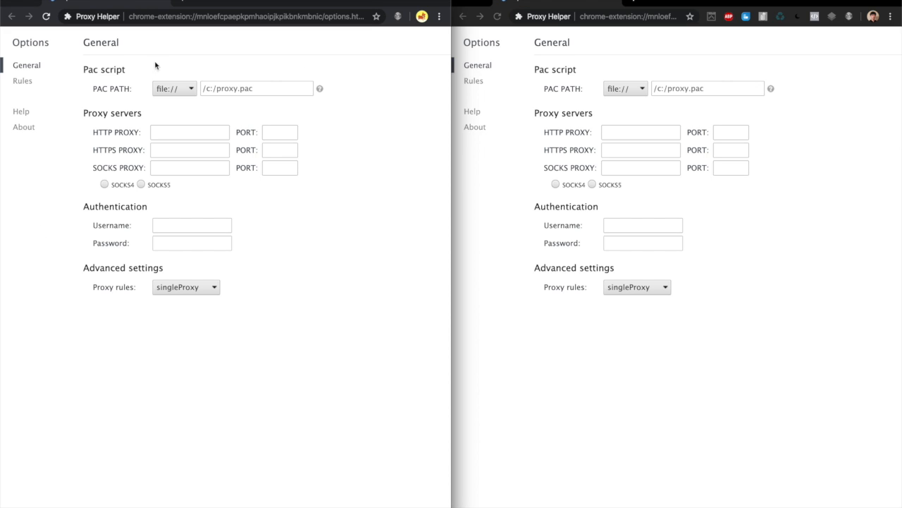
mouse_move(220, 260)
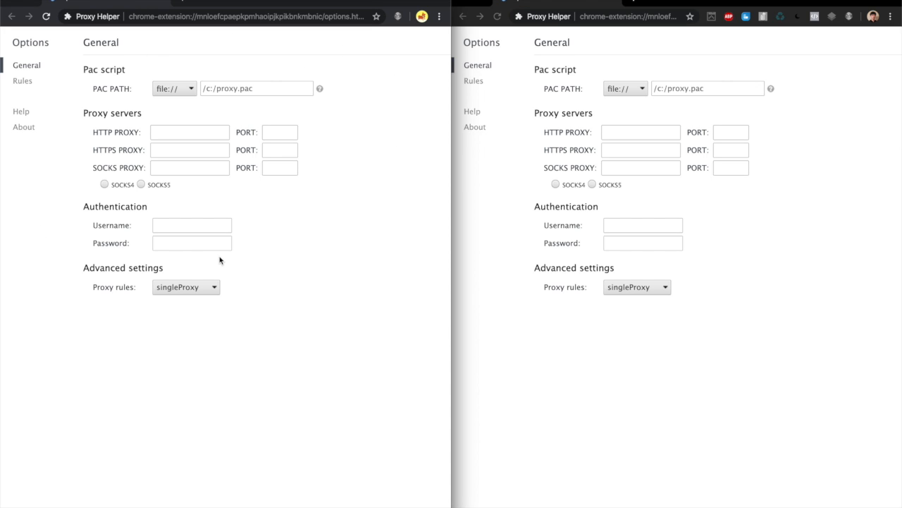
mouse_move(234, 324)
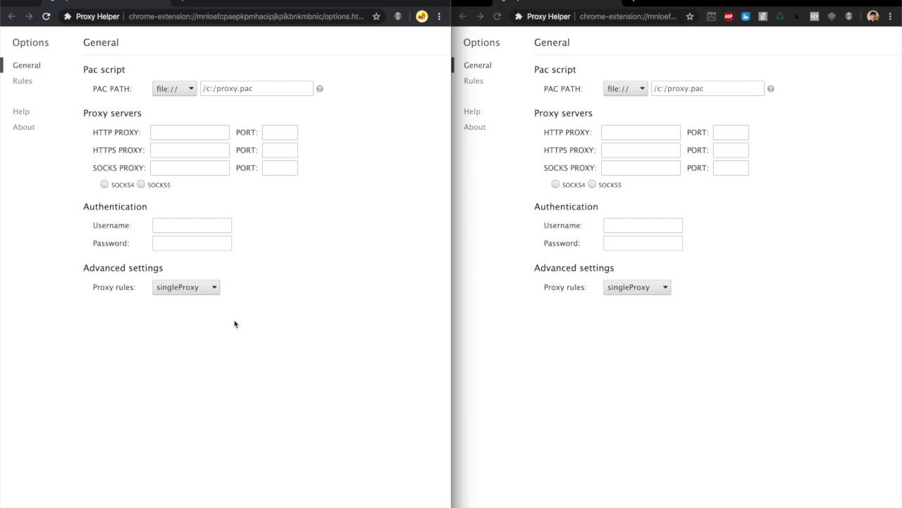
mouse_move(132, 74)
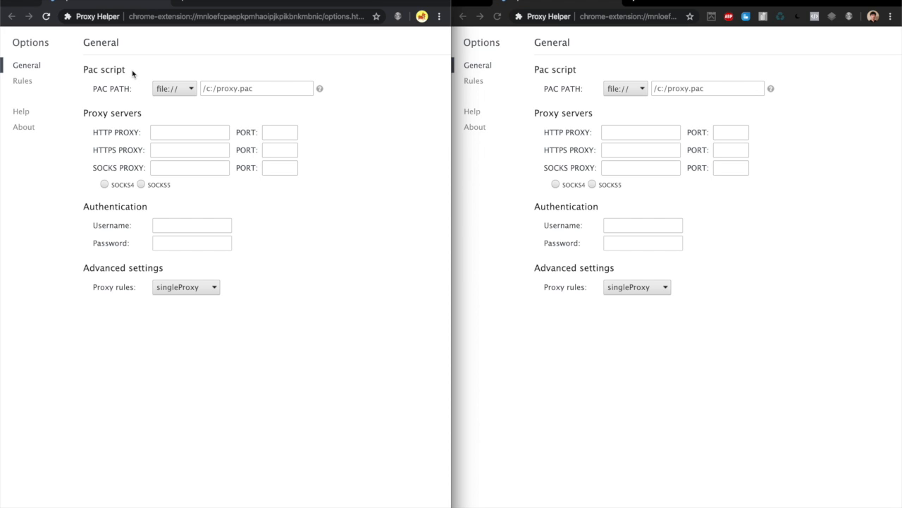
mouse_move(138, 70)
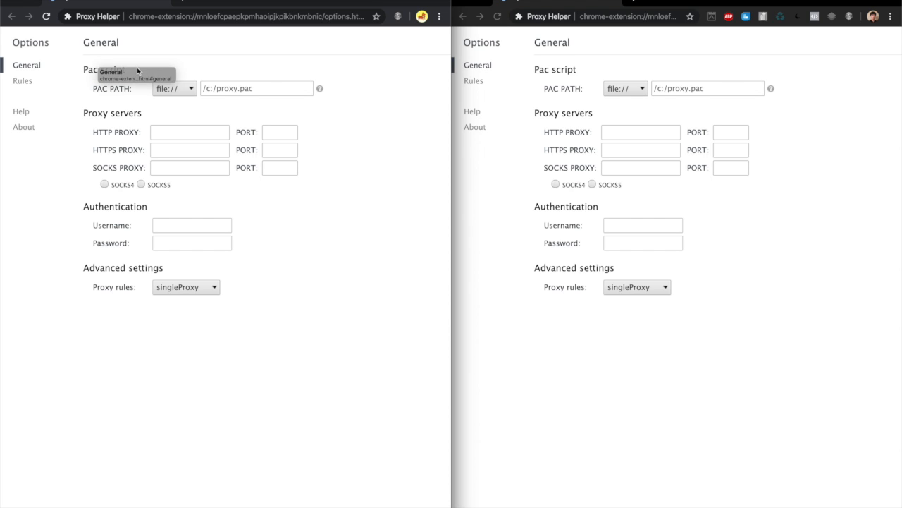
mouse_move(137, 212)
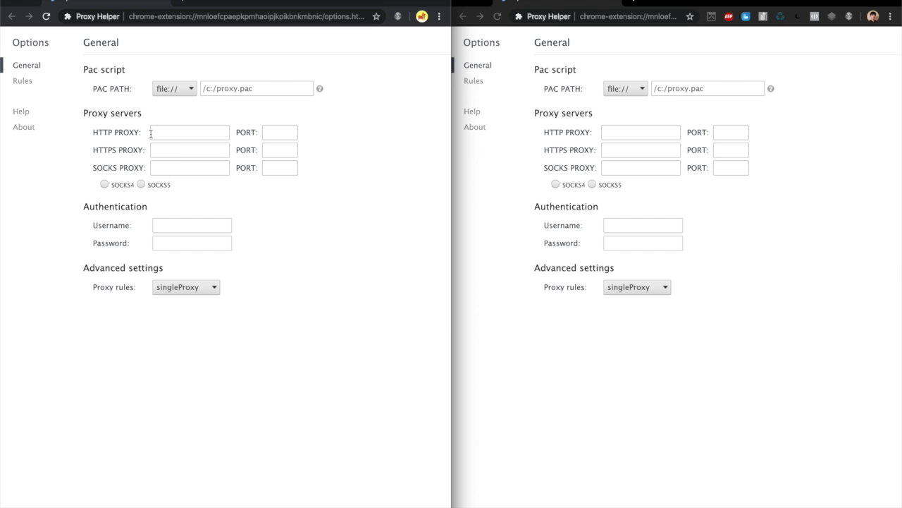
click(189, 132)
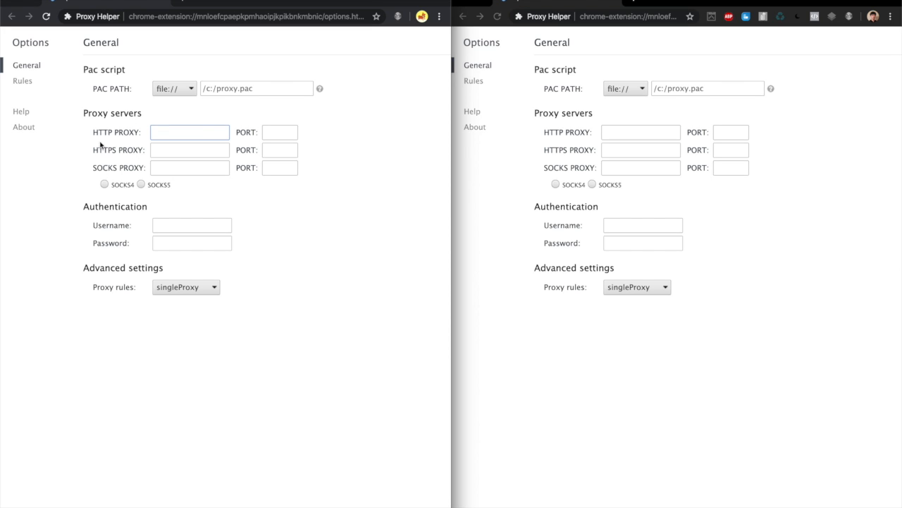
mouse_move(124, 243)
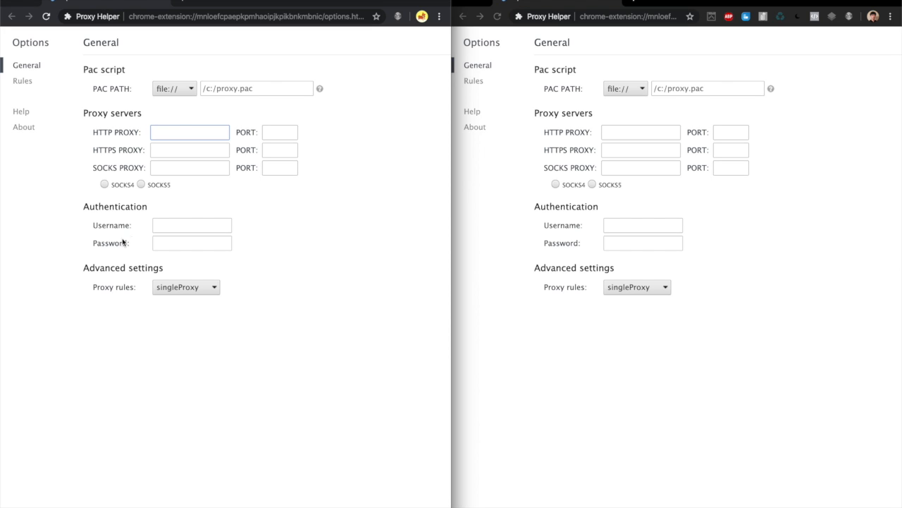
click(191, 242)
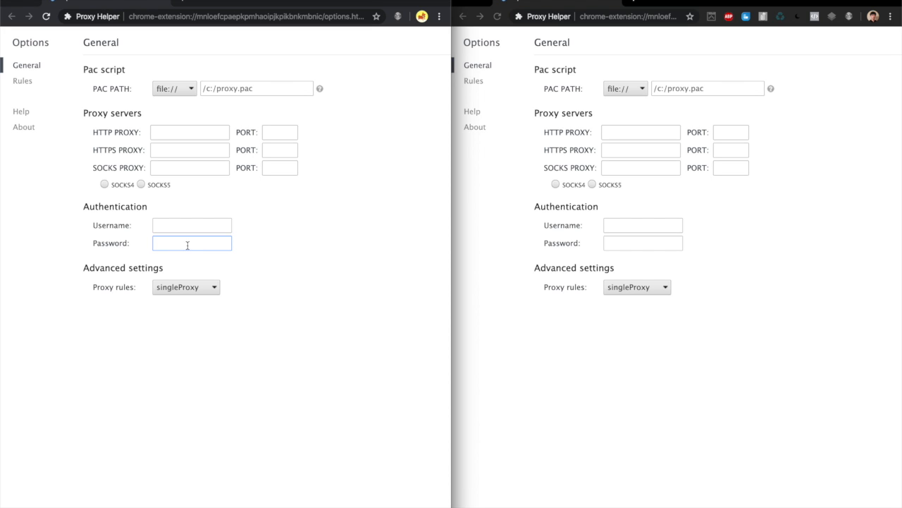
click(191, 225)
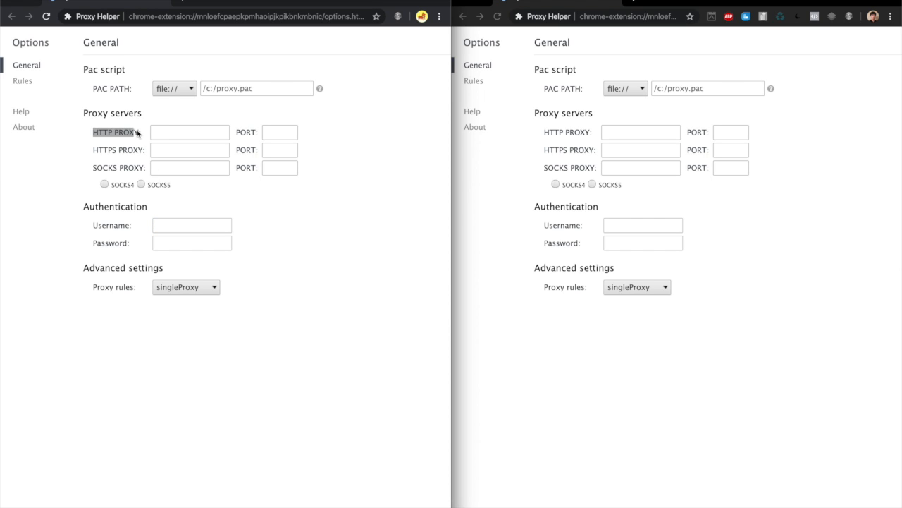
click(189, 132)
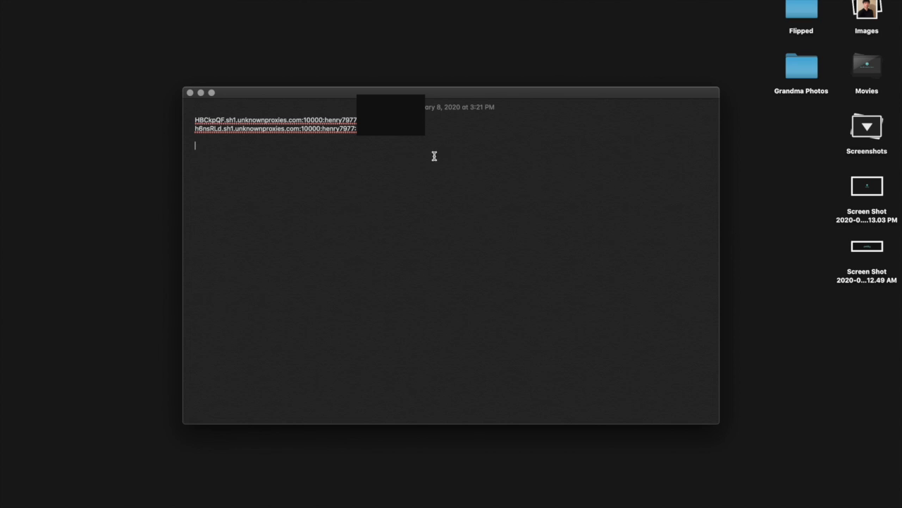
Step: Start the format line in the note, typing proxy:port:username:password
text(usernmo)
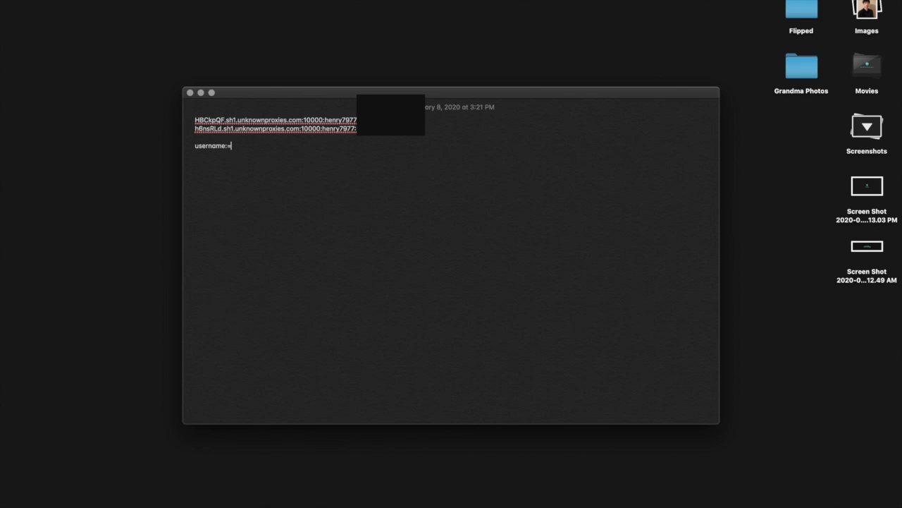
key(Backspace)
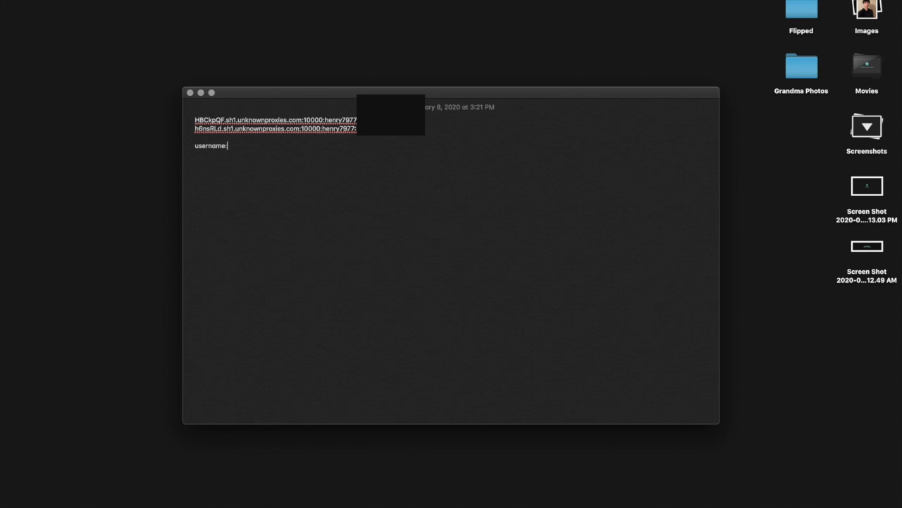
text(proxy)
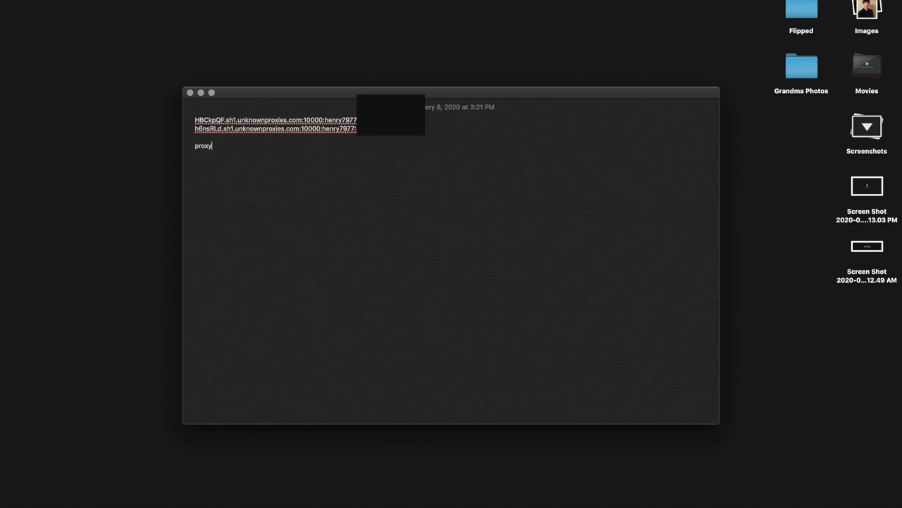
text(:prot)
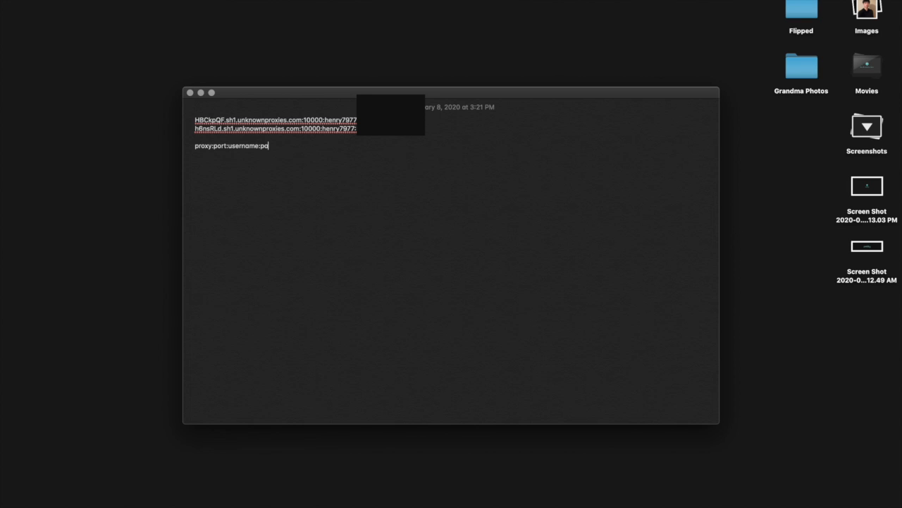
text(ssword (pao)
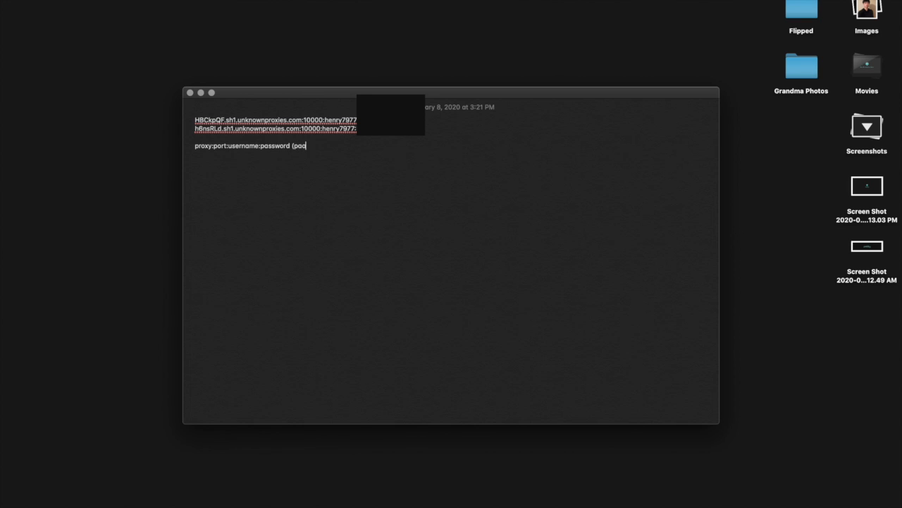
Step: Finish with '(password authentication)' and add the line 'proxy:port (ip auth)'
text(ss)
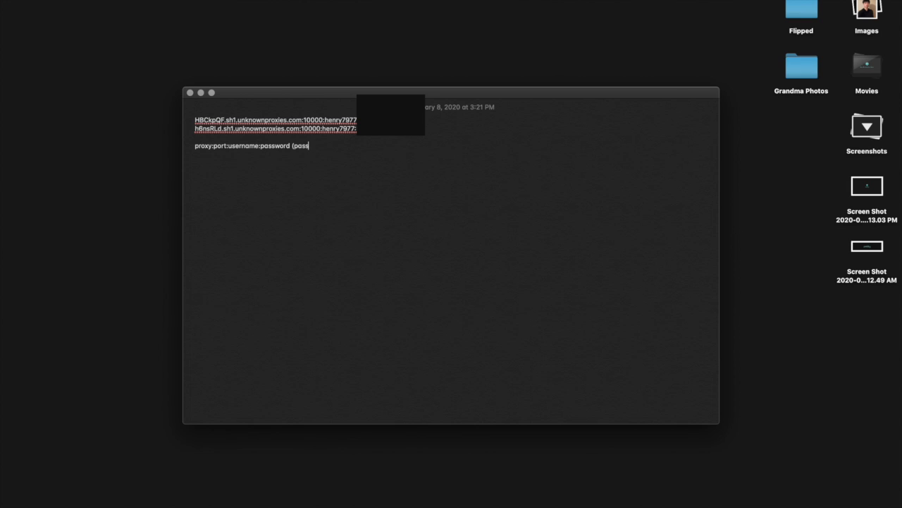
text(word authenticat)
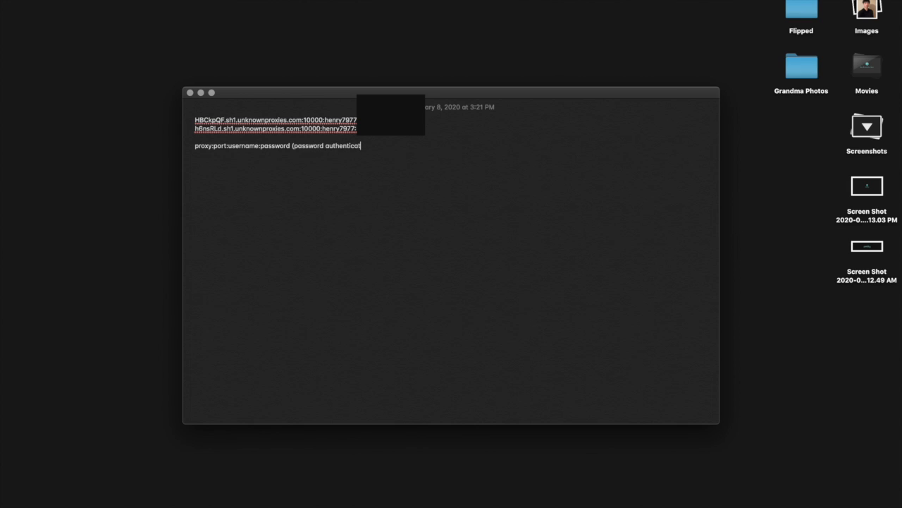
text(ion))
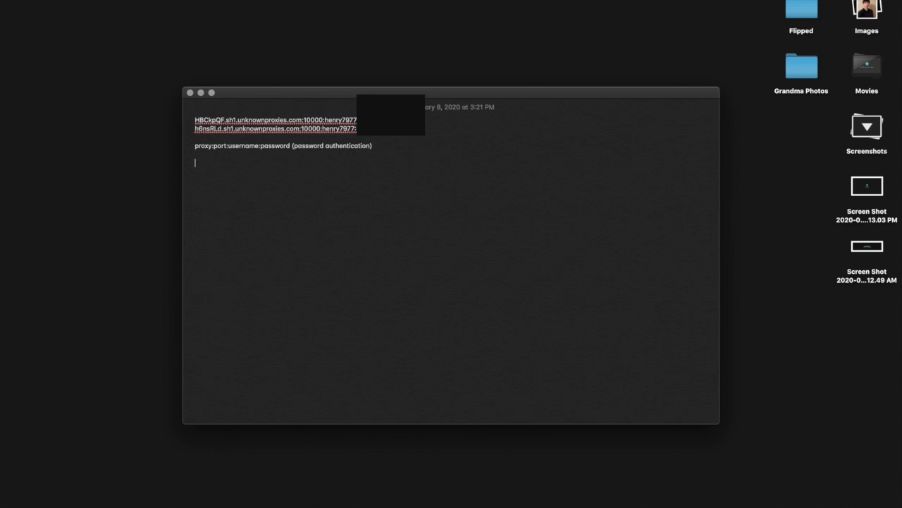
text(proxy:port ()
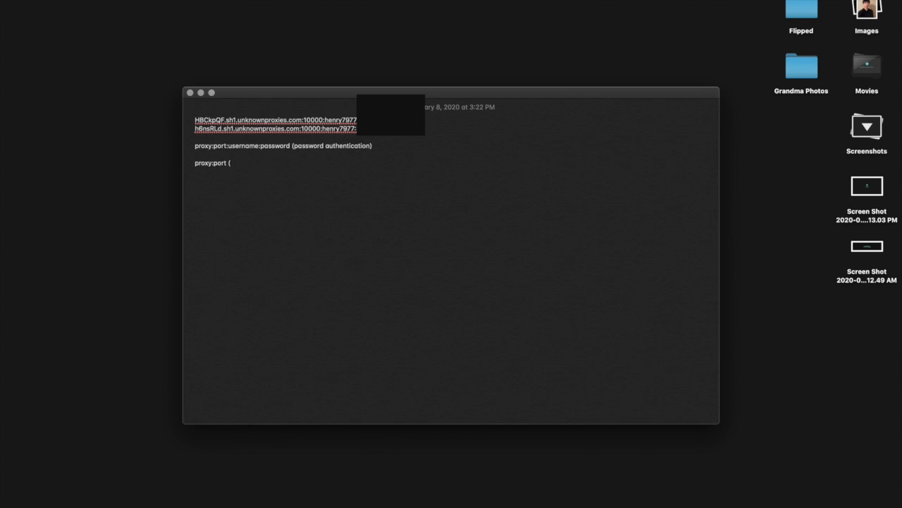
text(ip auth))
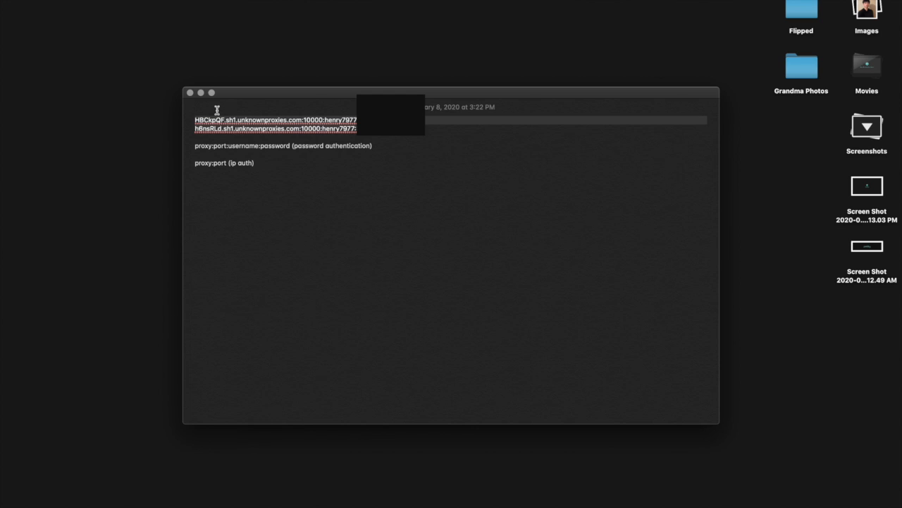
mouse_move(324, 118)
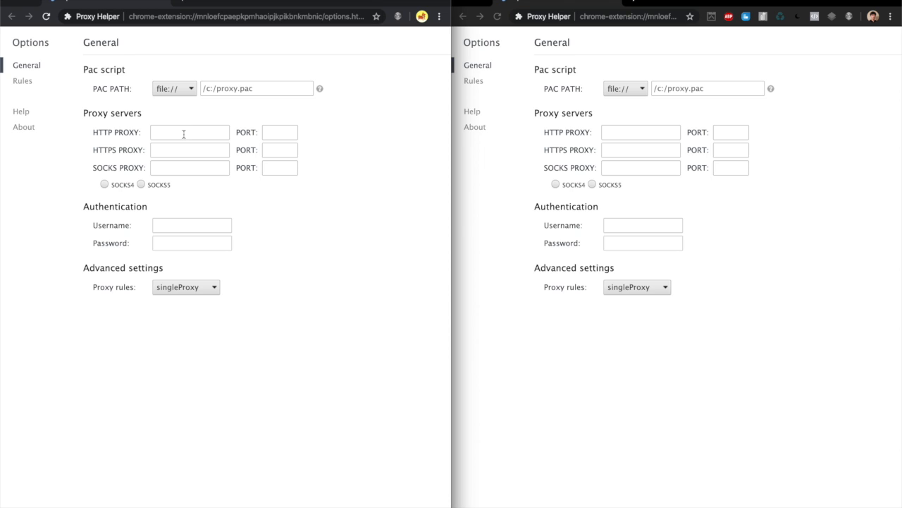
Step: Enter the unknownproxies.com host as HTTP proxy and move to the authentication username
text(unknownproxies.com)
text(10000)
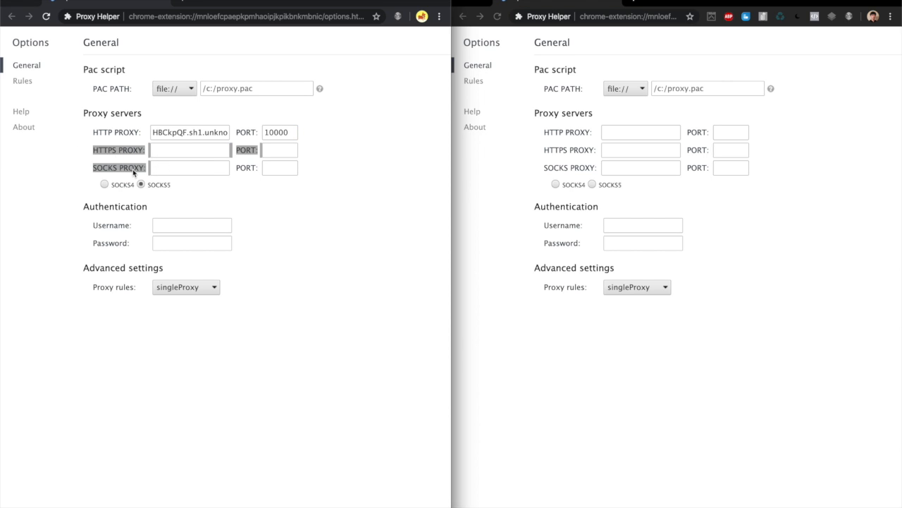
click(192, 224)
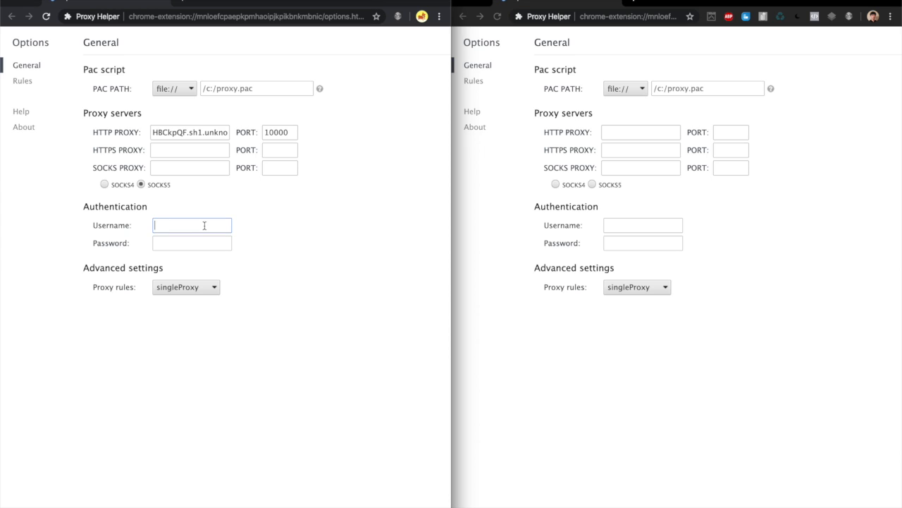
mouse_move(199, 263)
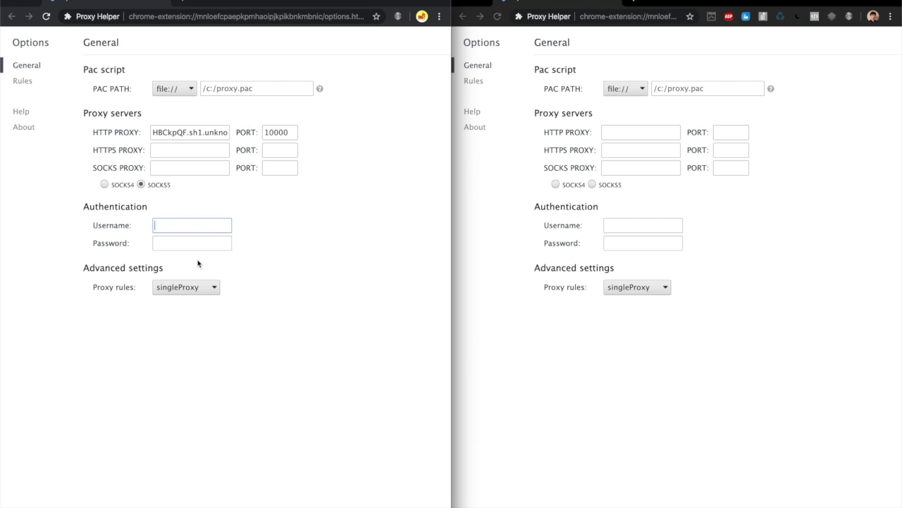
mouse_move(220, 264)
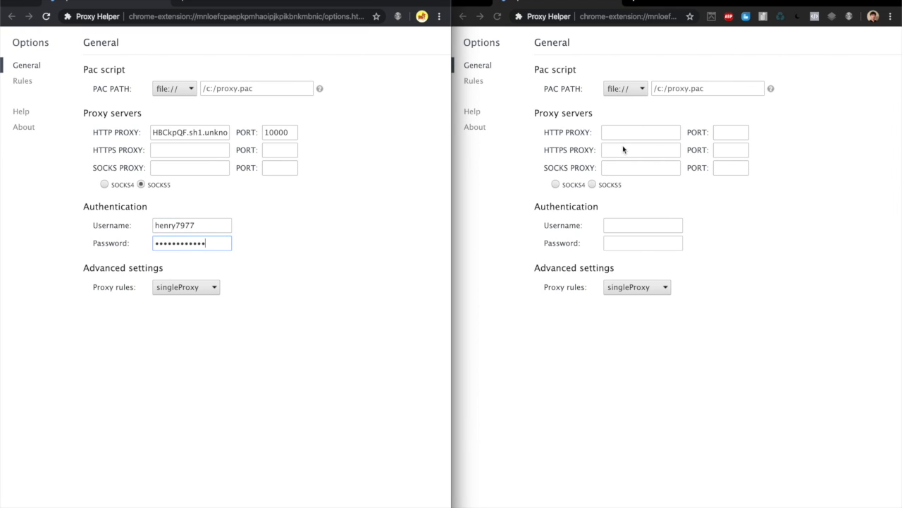
mouse_move(668, 69)
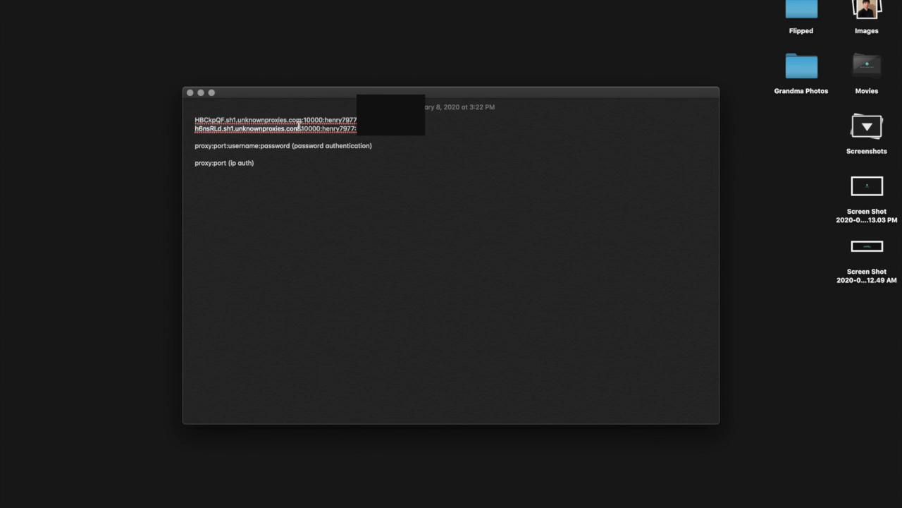
mouse_move(385, 183)
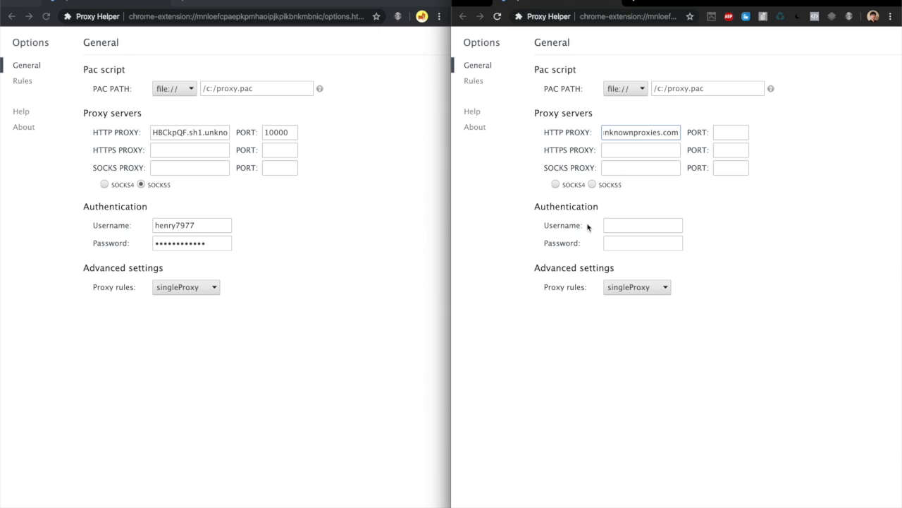
Step: Enter port 10000 for the second proxy in the right window
click(731, 132)
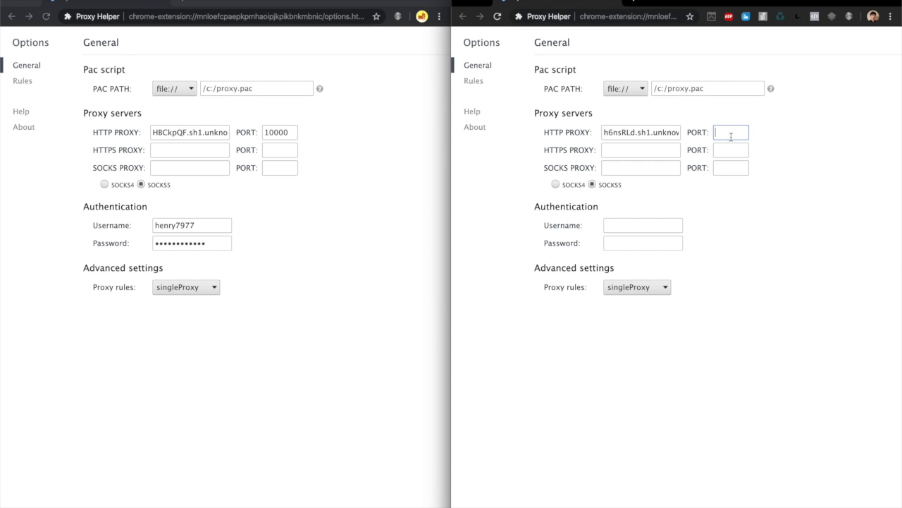
text(10000)
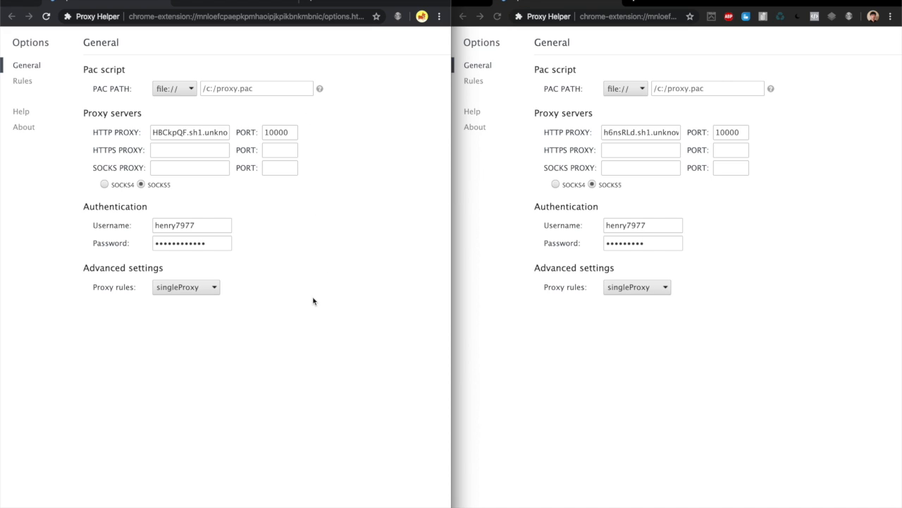
mouse_move(588, 203)
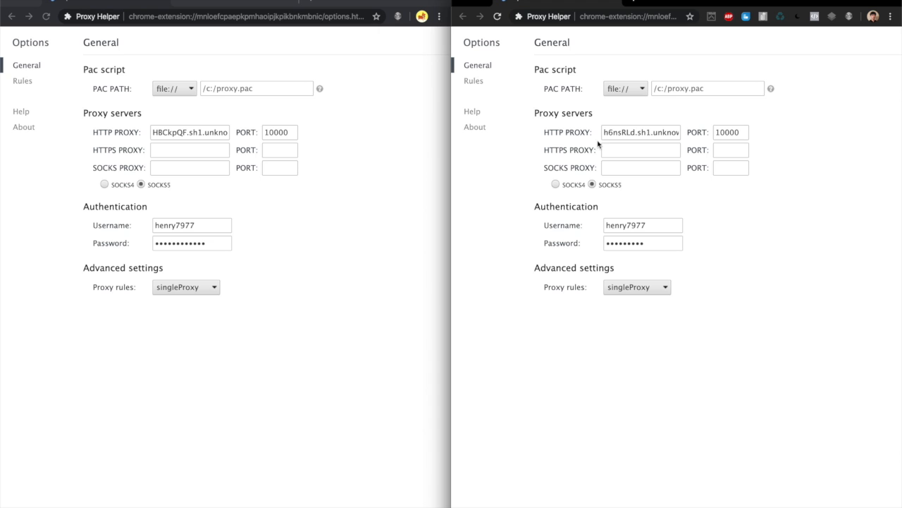
mouse_move(579, 162)
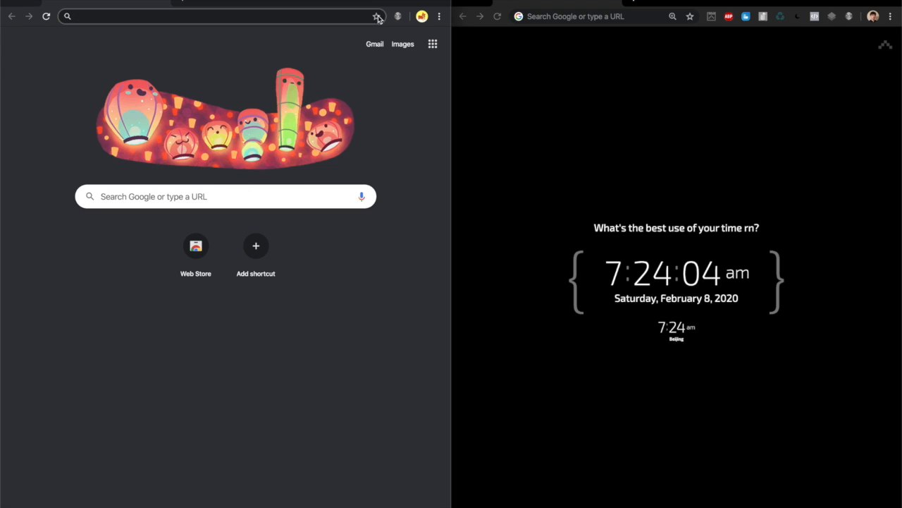
mouse_move(189, 111)
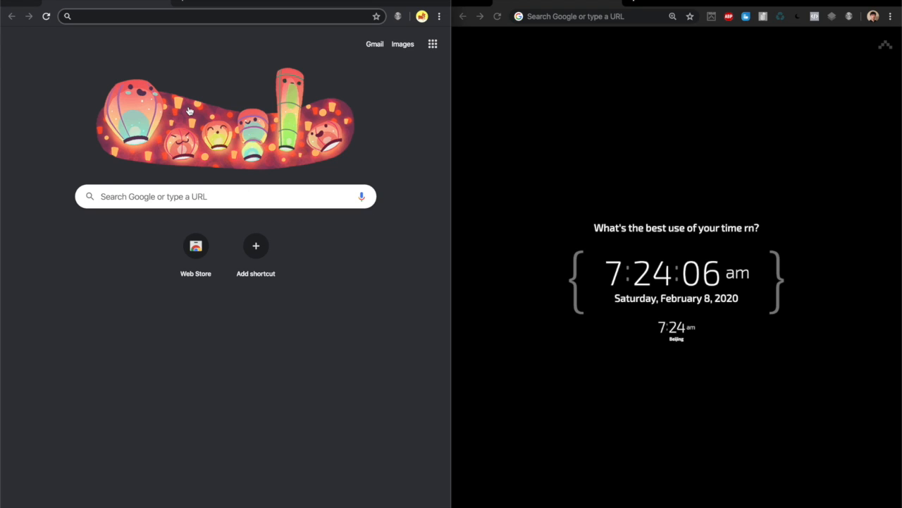
mouse_move(352, 117)
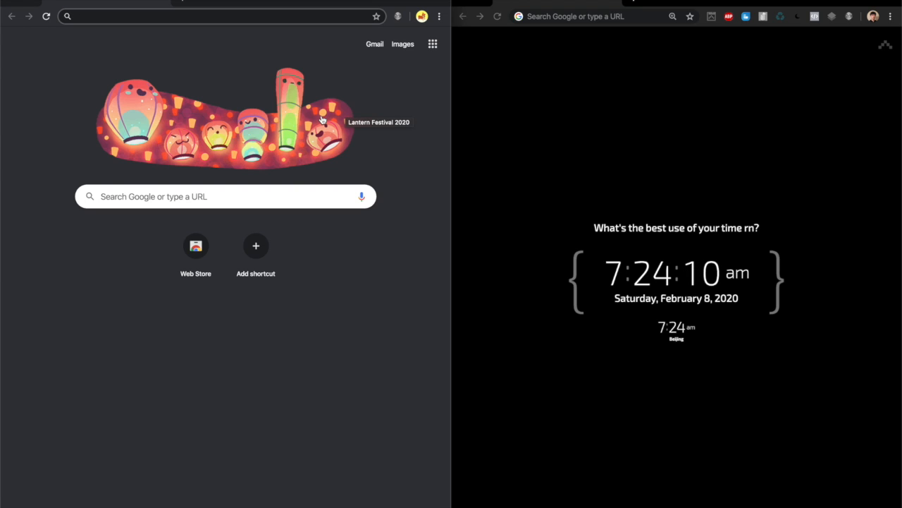
mouse_move(386, 34)
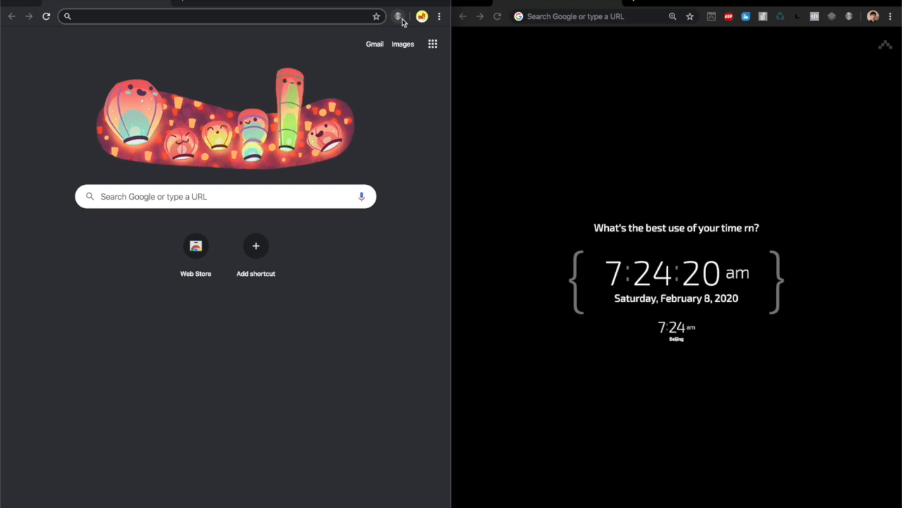
Step: Switch Proxy Helper from SYSTEM to HTTP PROXY in both profile windows
click(399, 16)
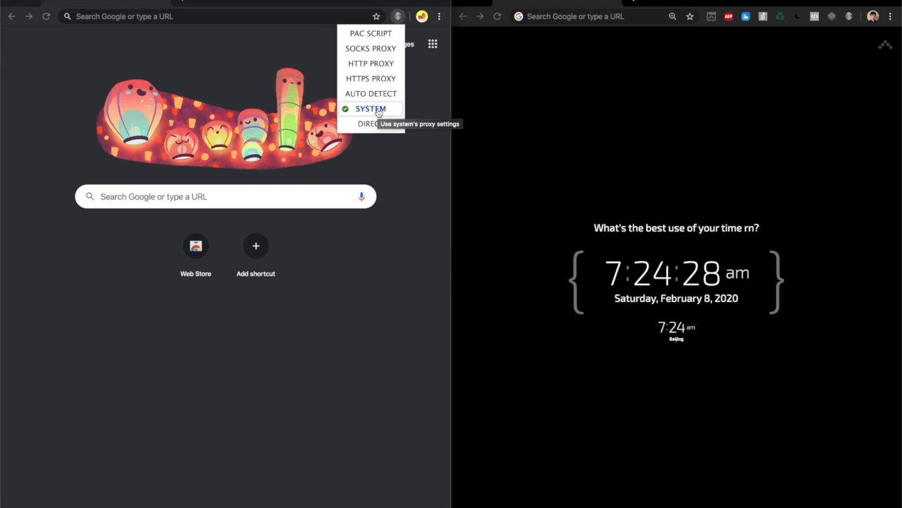
mouse_move(371, 33)
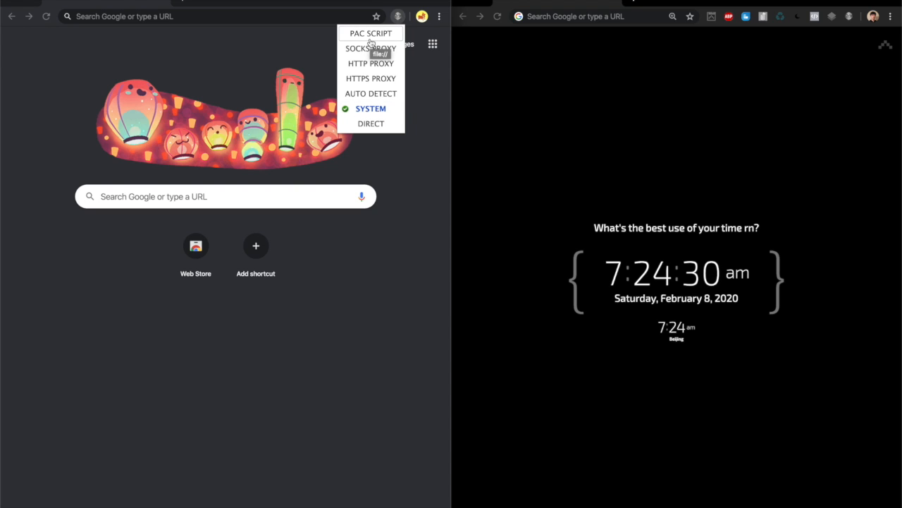
mouse_move(364, 84)
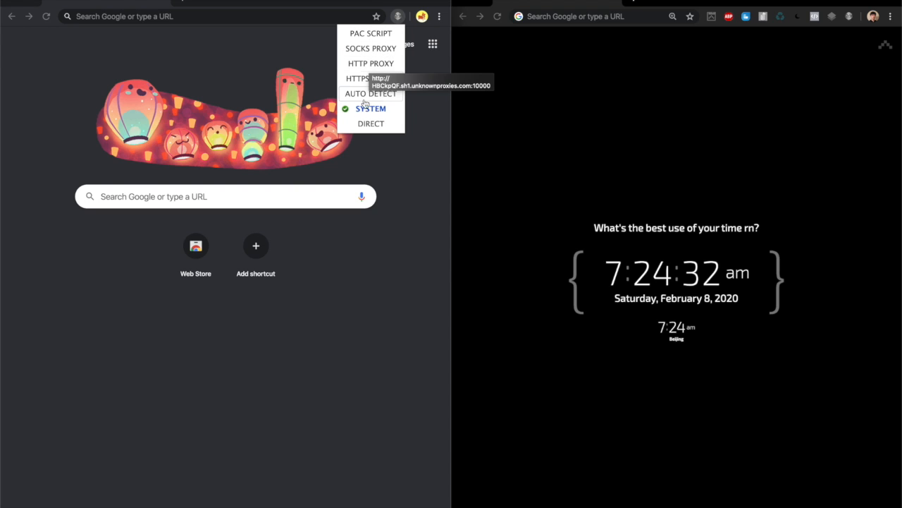
click(212, 16)
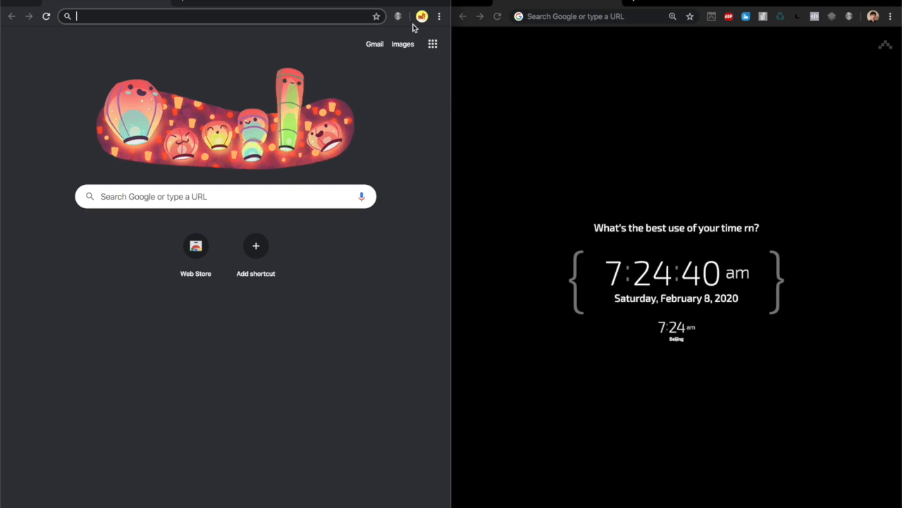
click(398, 16)
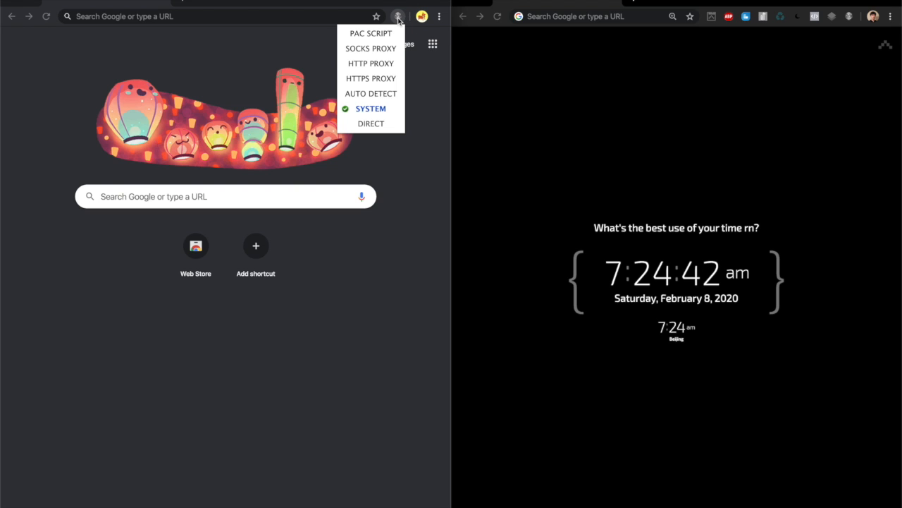
mouse_move(370, 63)
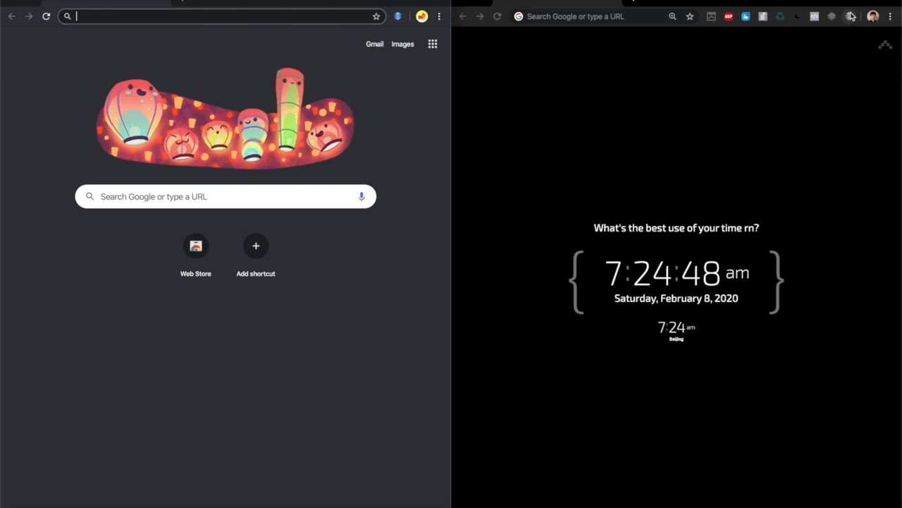
click(849, 17)
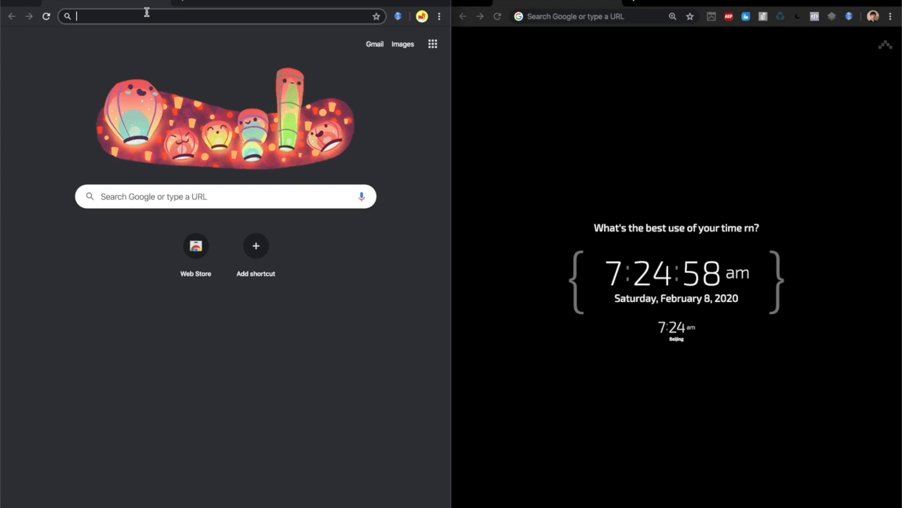
text(kith.com)
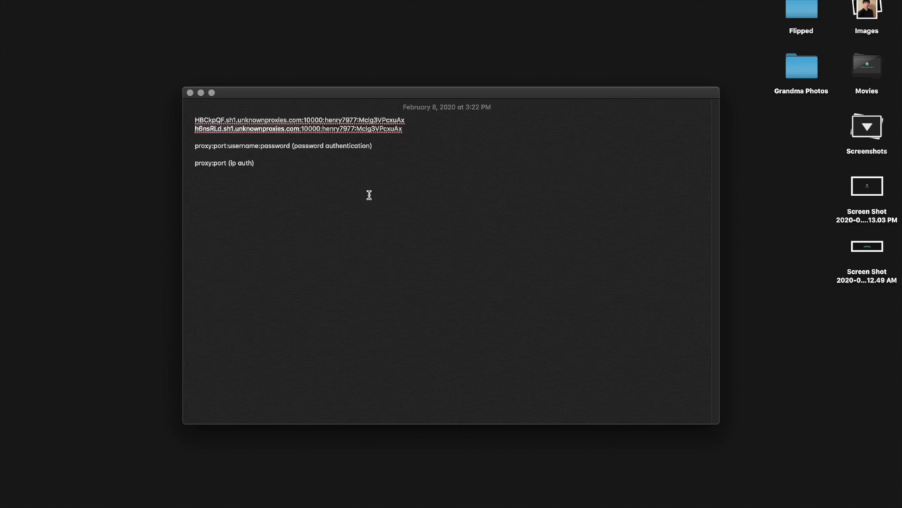
mouse_move(333, 370)
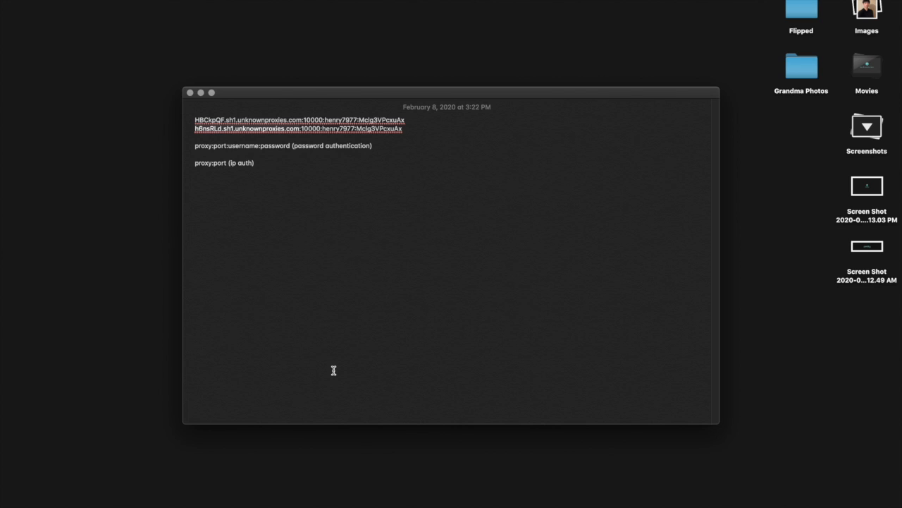